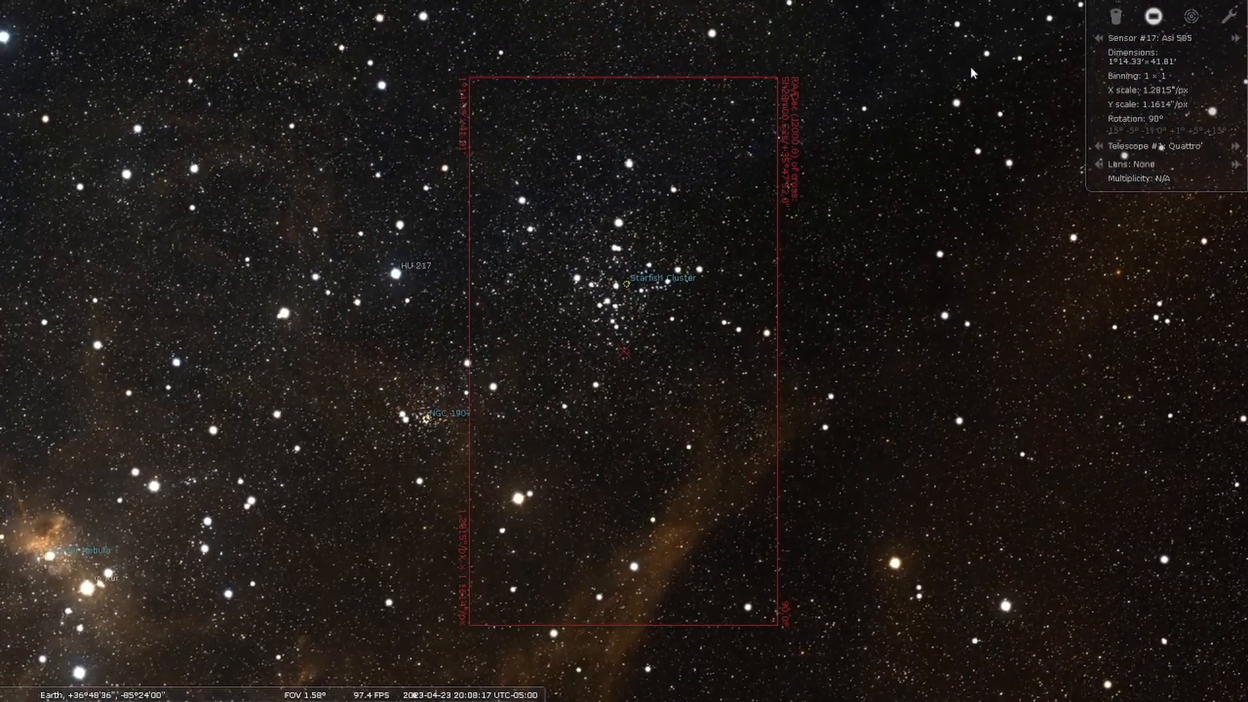
scroll(down, 3)
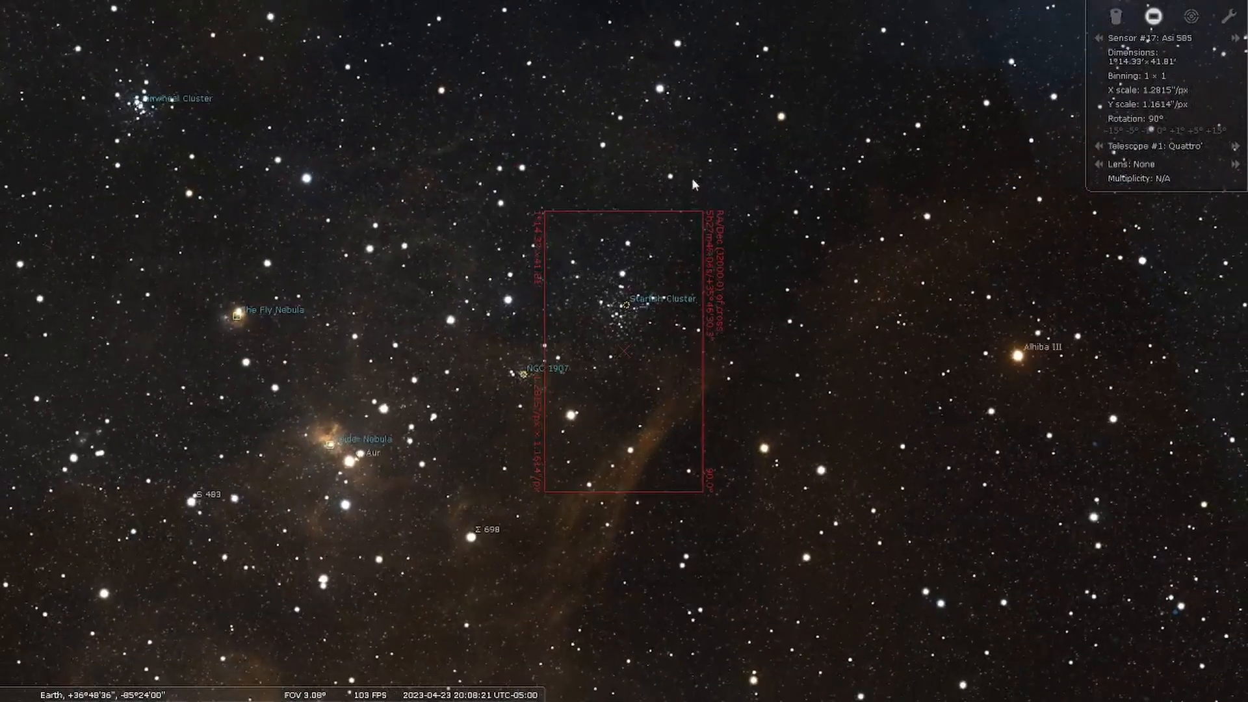
scroll(down, 3)
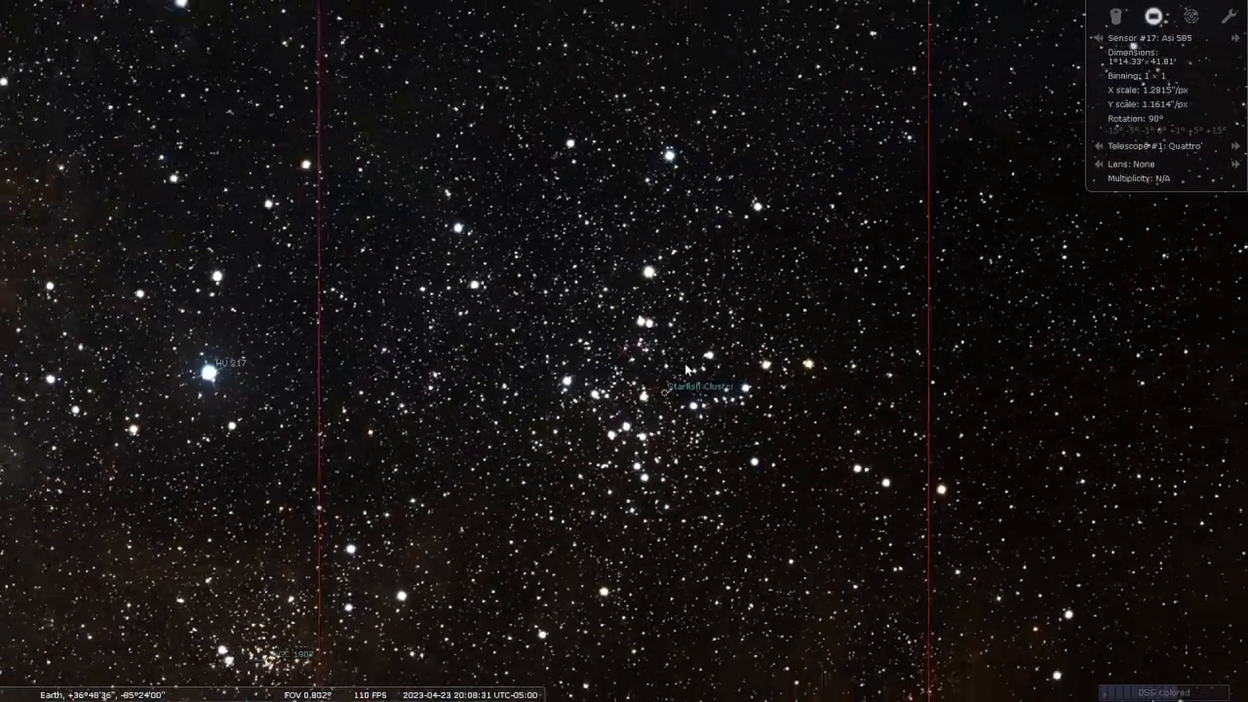
scroll(down, 3)
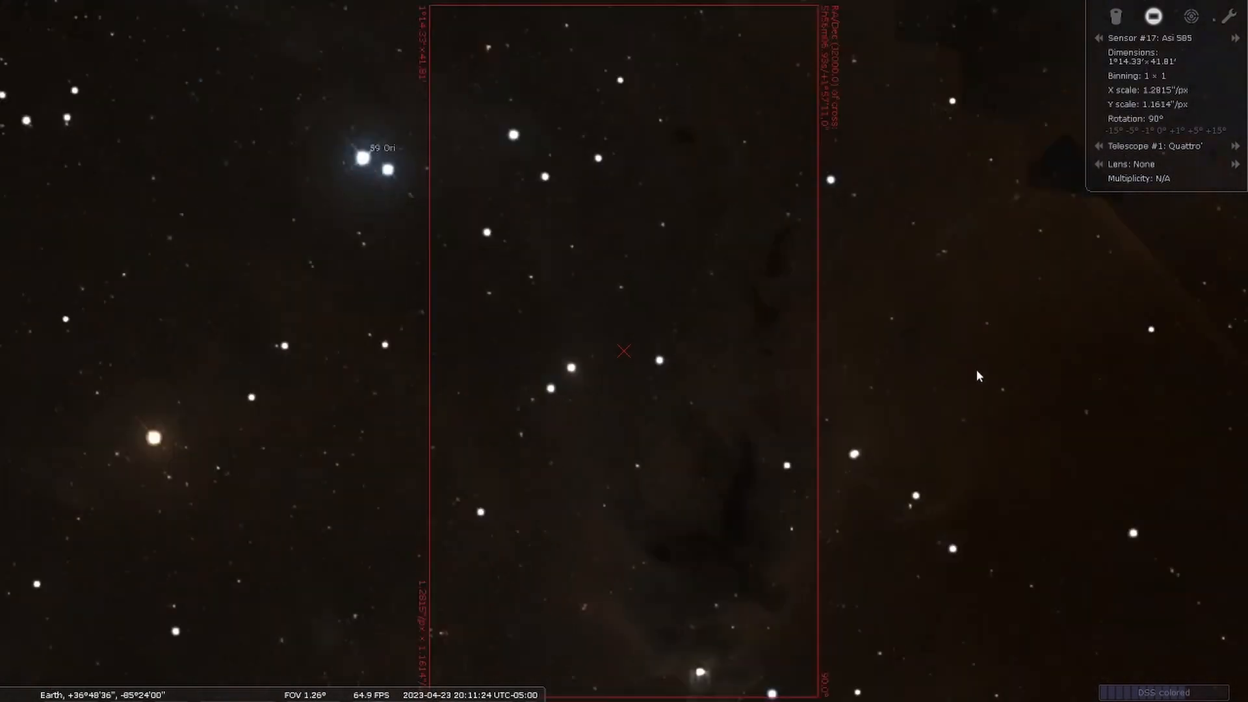
scroll(down, 3)
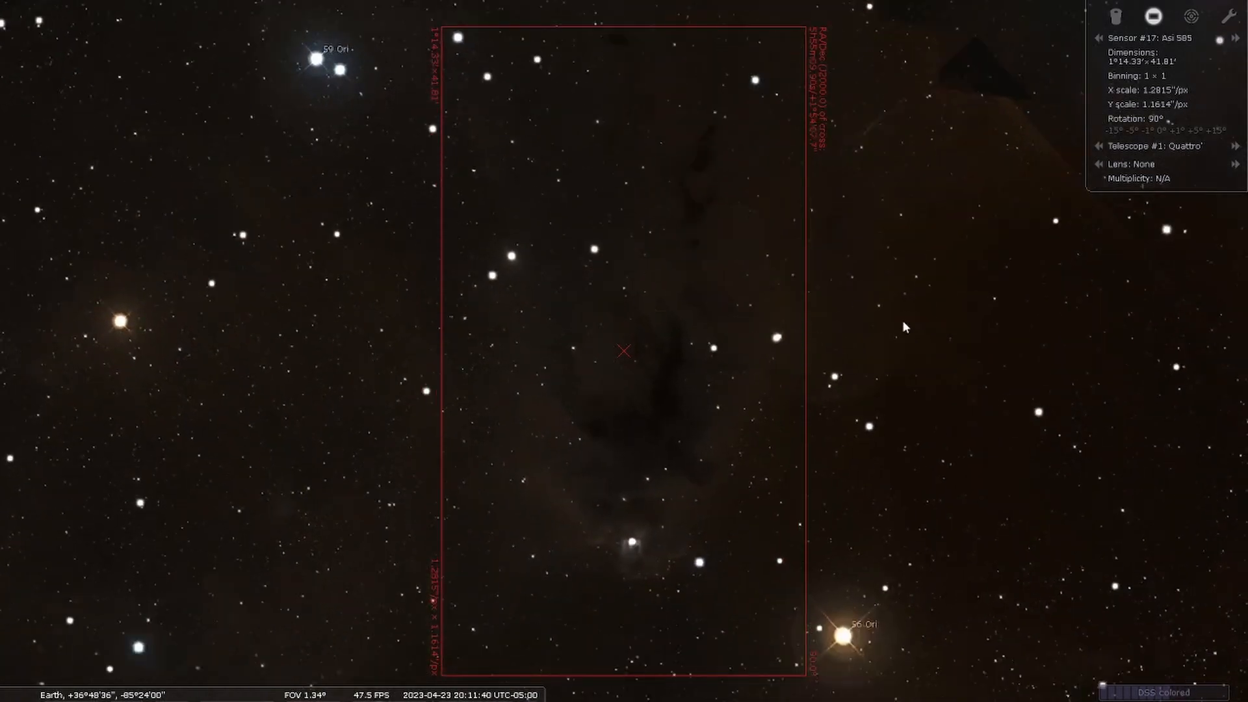
scroll(down, 3)
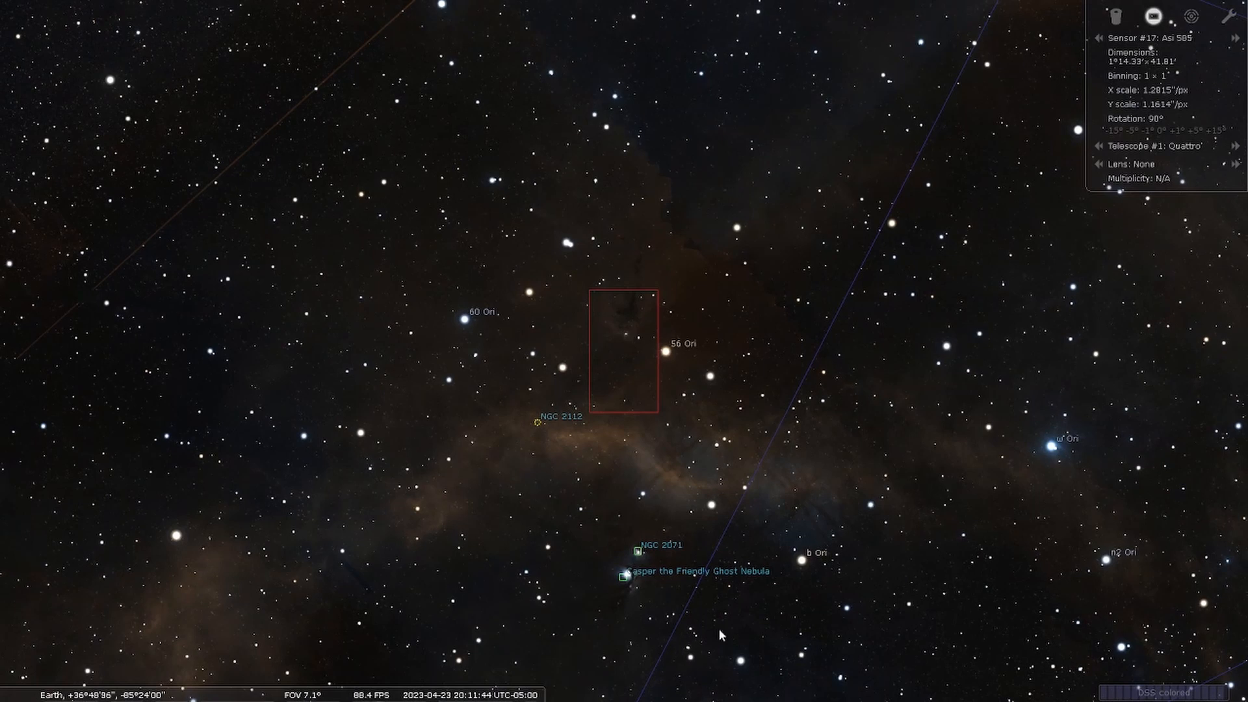
scroll(up, 3)
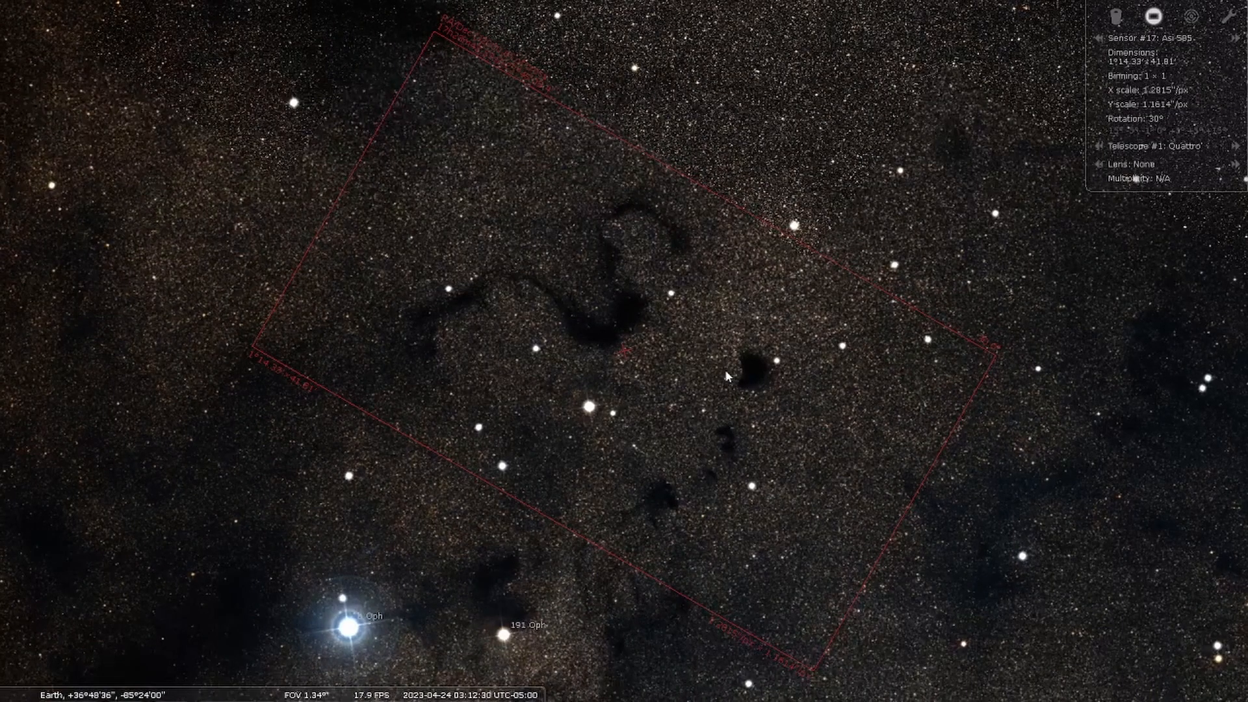
scroll(down, 3)
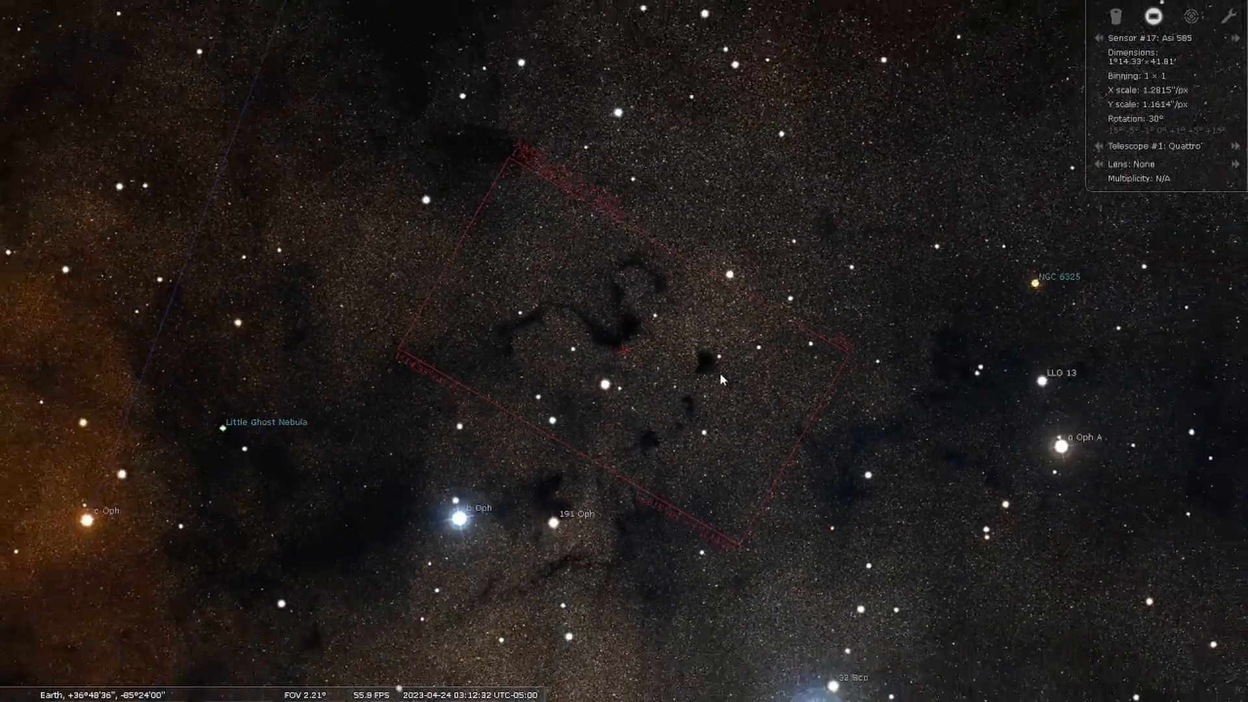
scroll(down, 3)
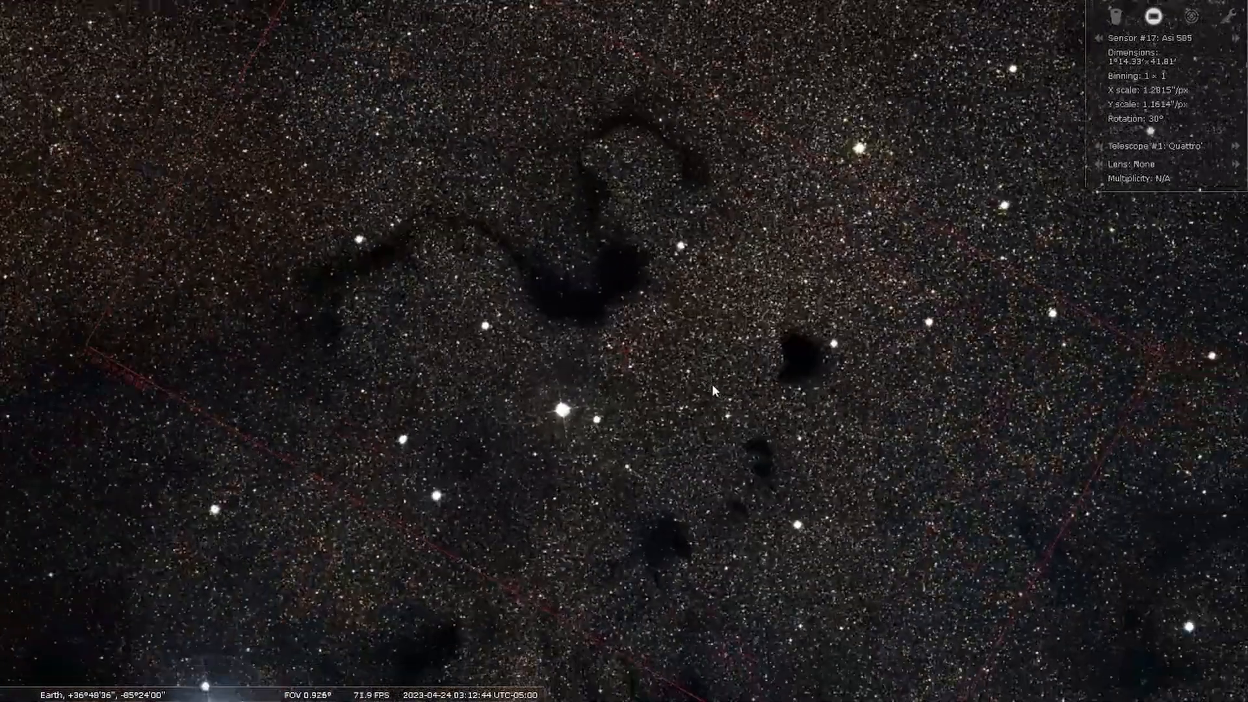
scroll(down, 3)
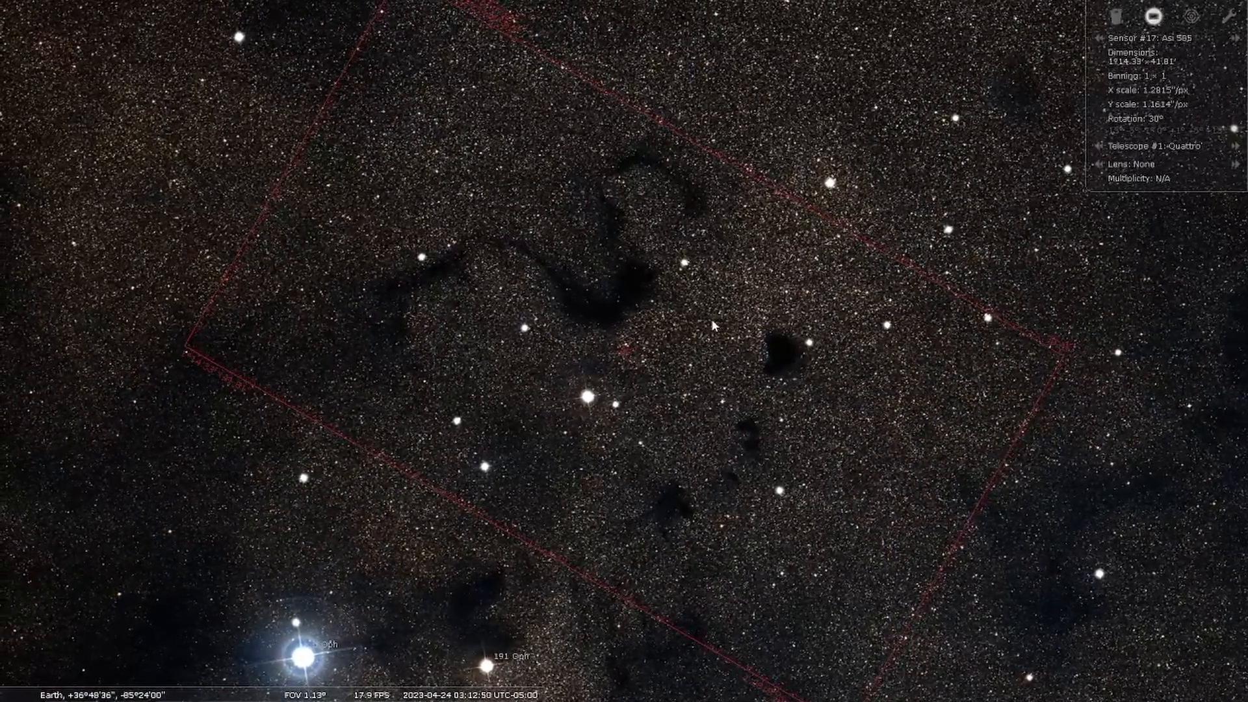
scroll(down, 3)
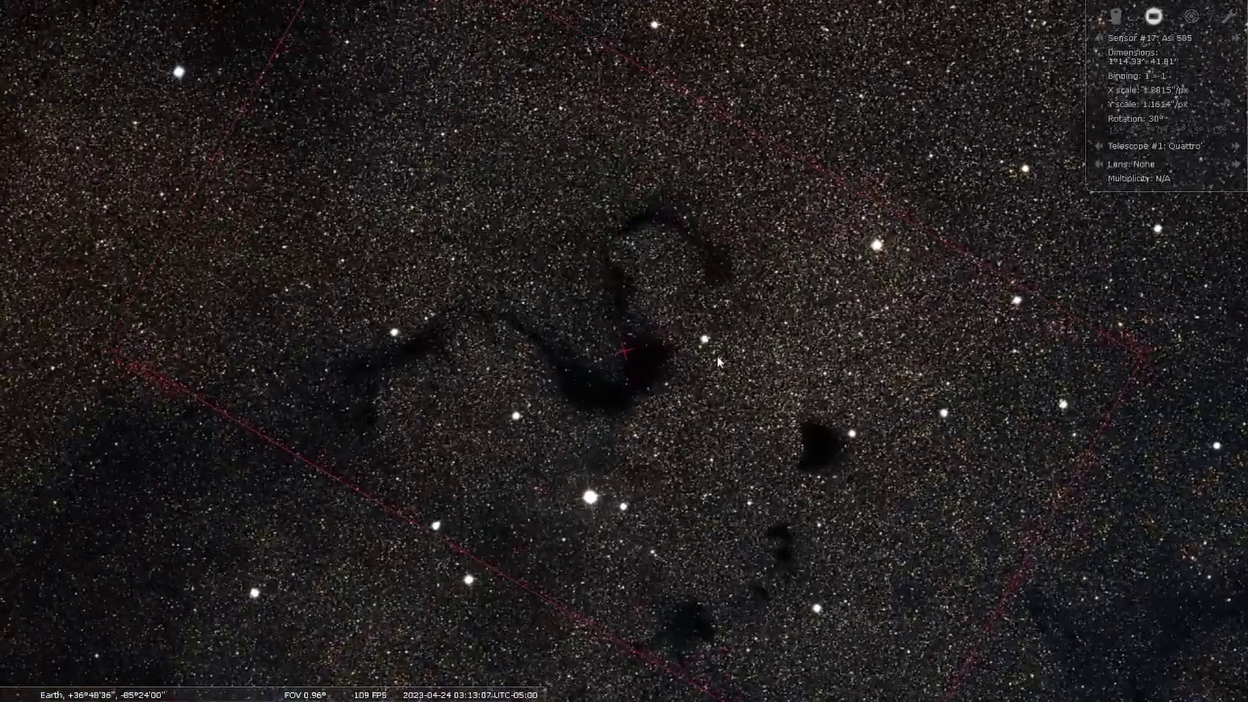
scroll(down, 3)
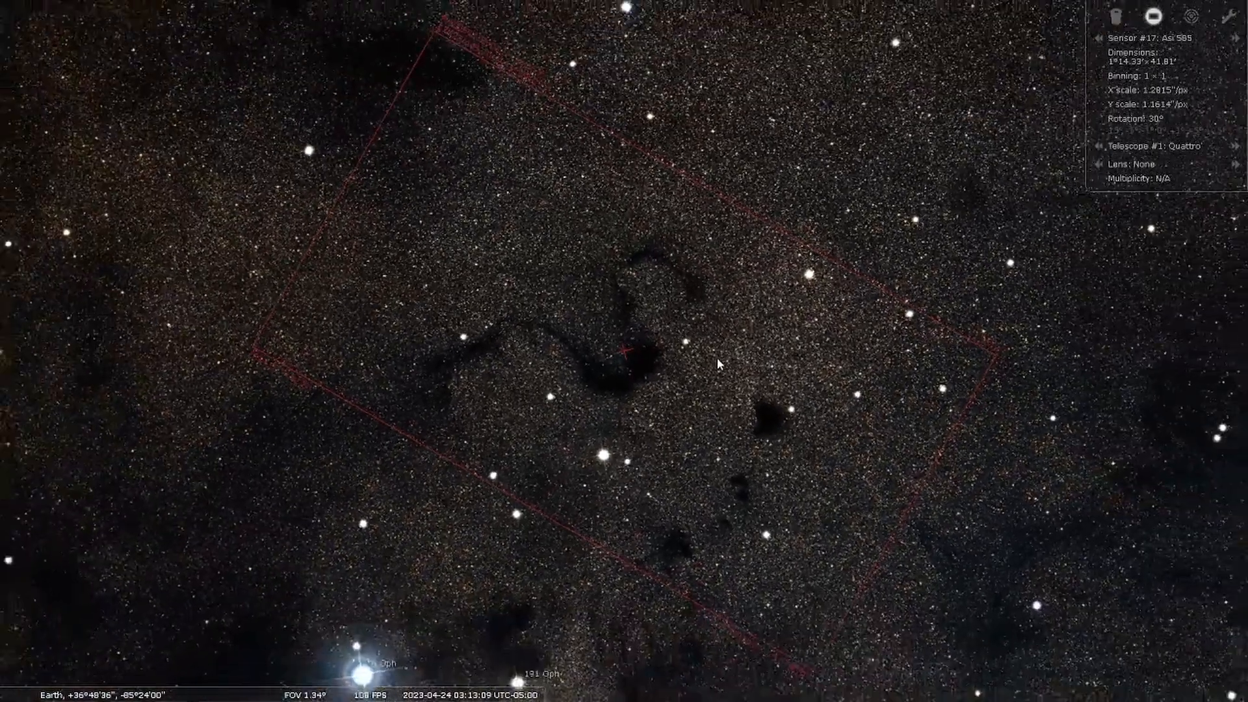
scroll(down, 3)
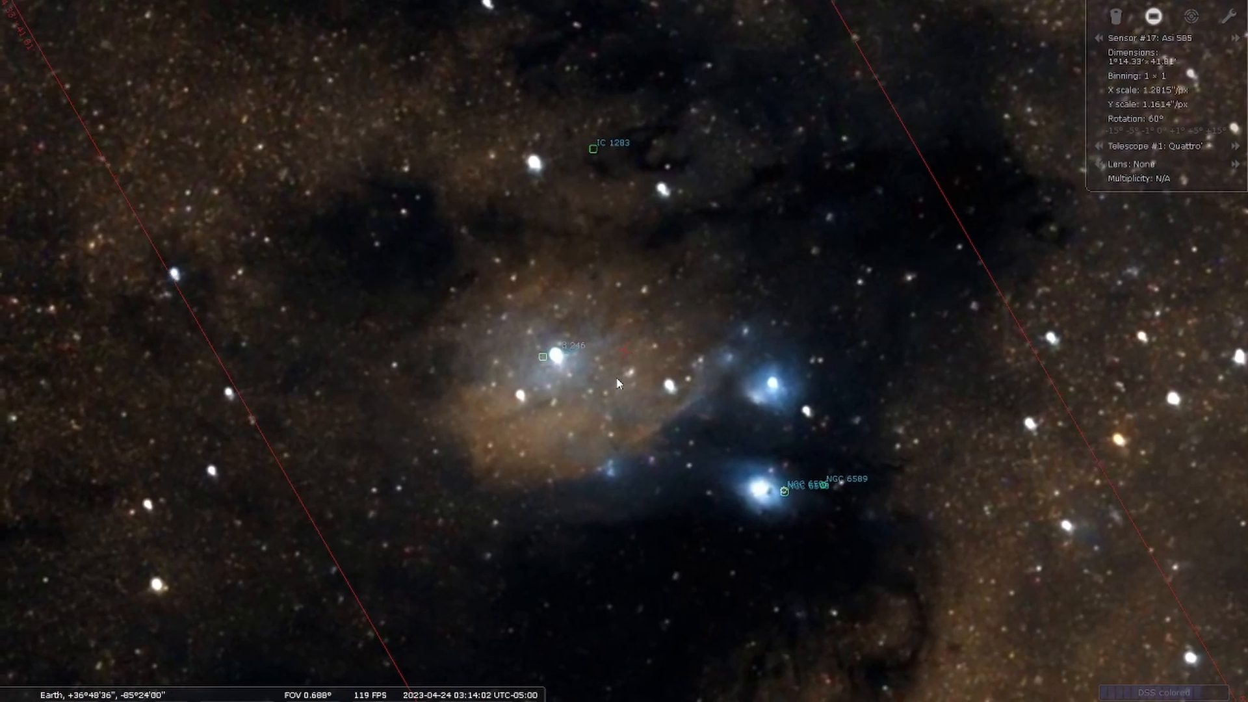
scroll(down, 3)
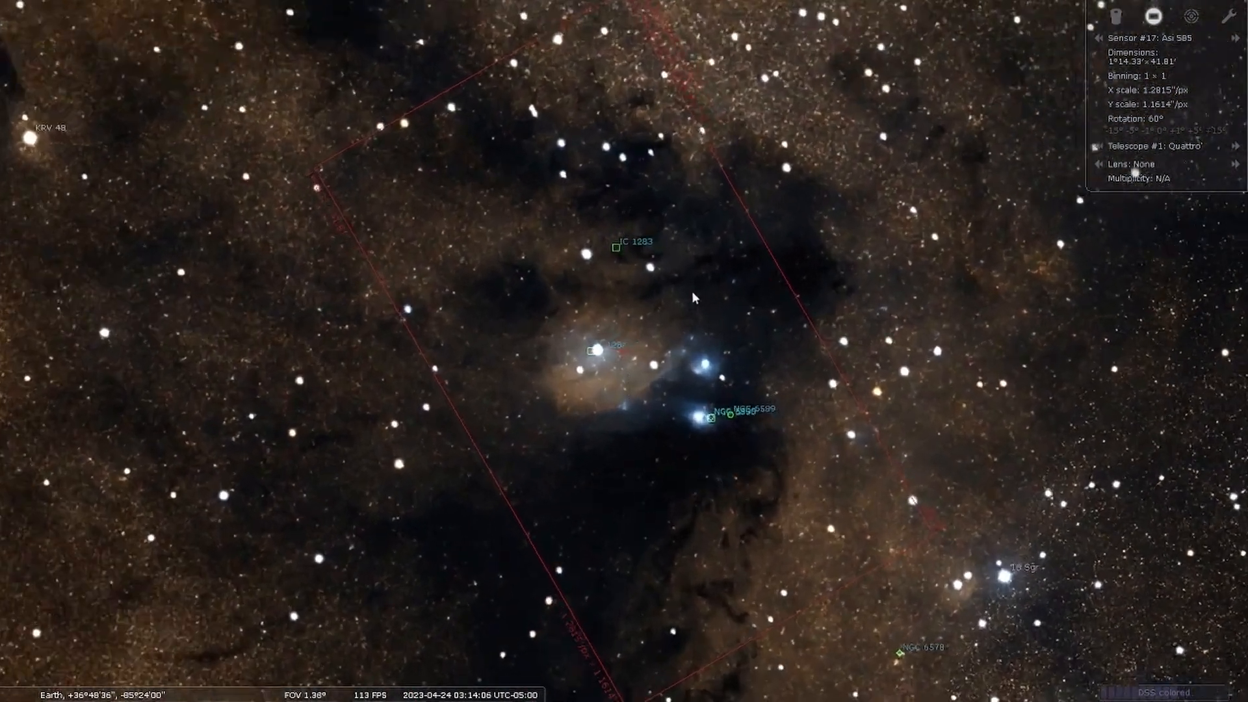
scroll(down, 3)
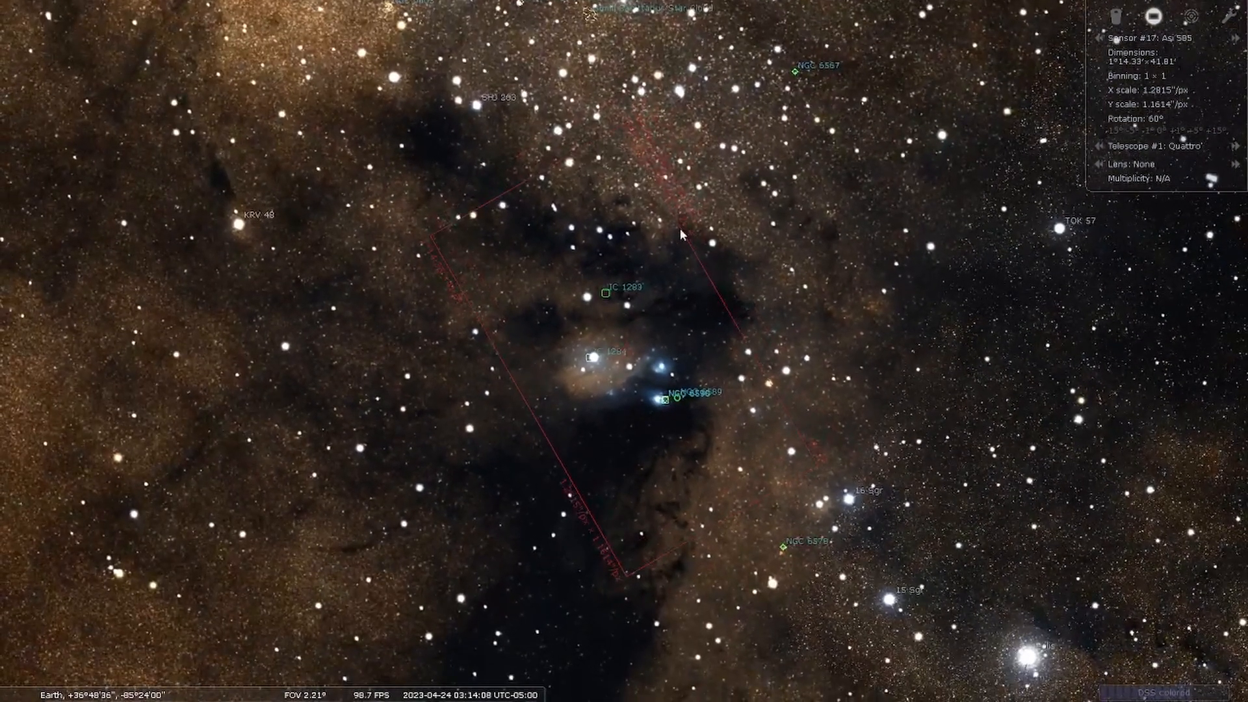
scroll(down, 3)
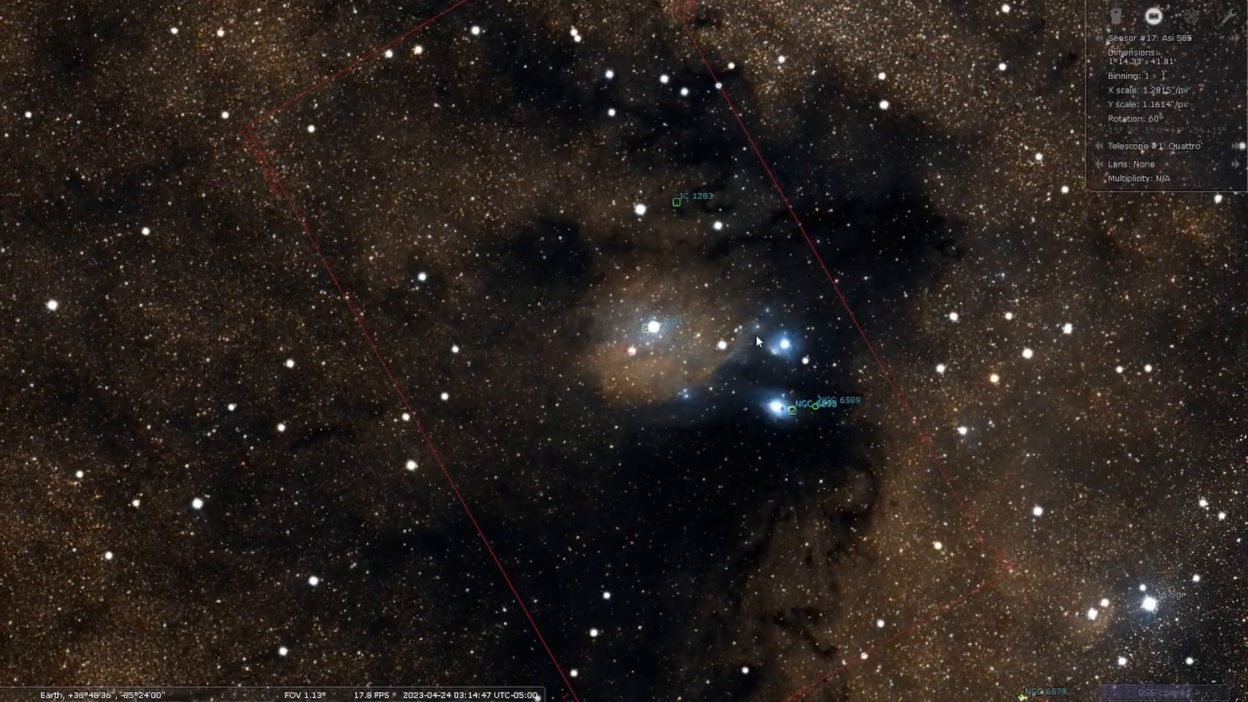
scroll(down, 3)
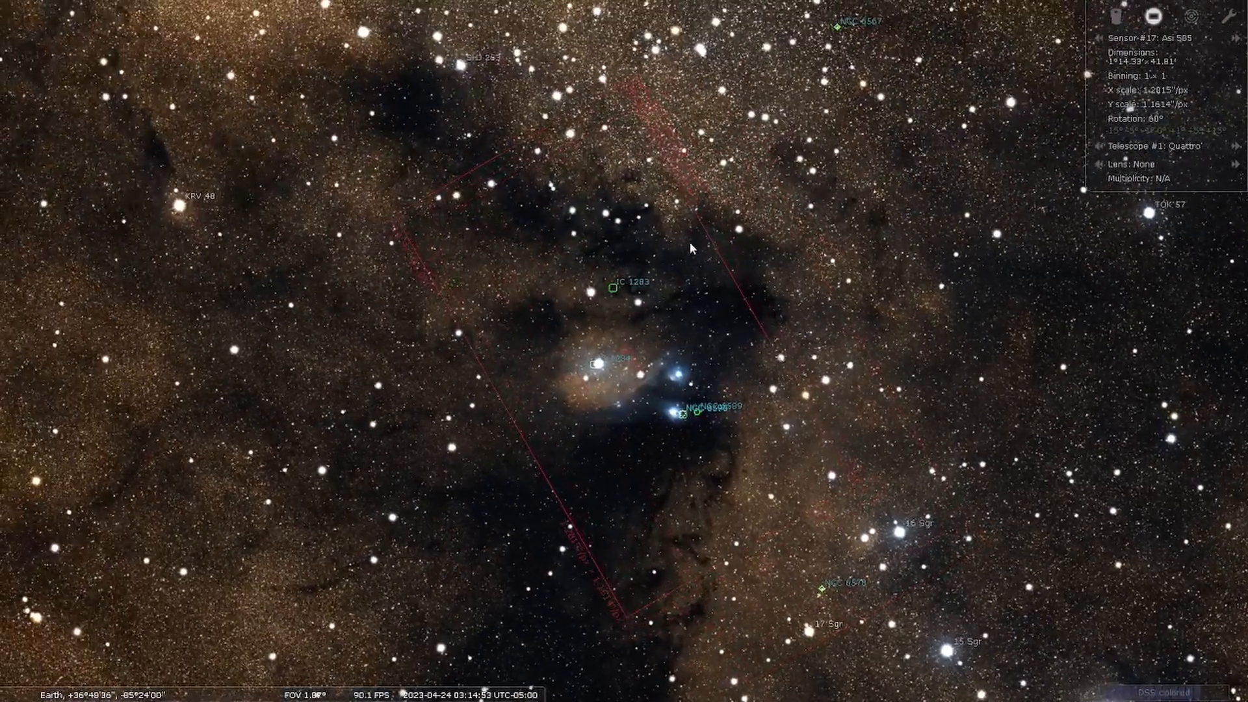
scroll(down, 3)
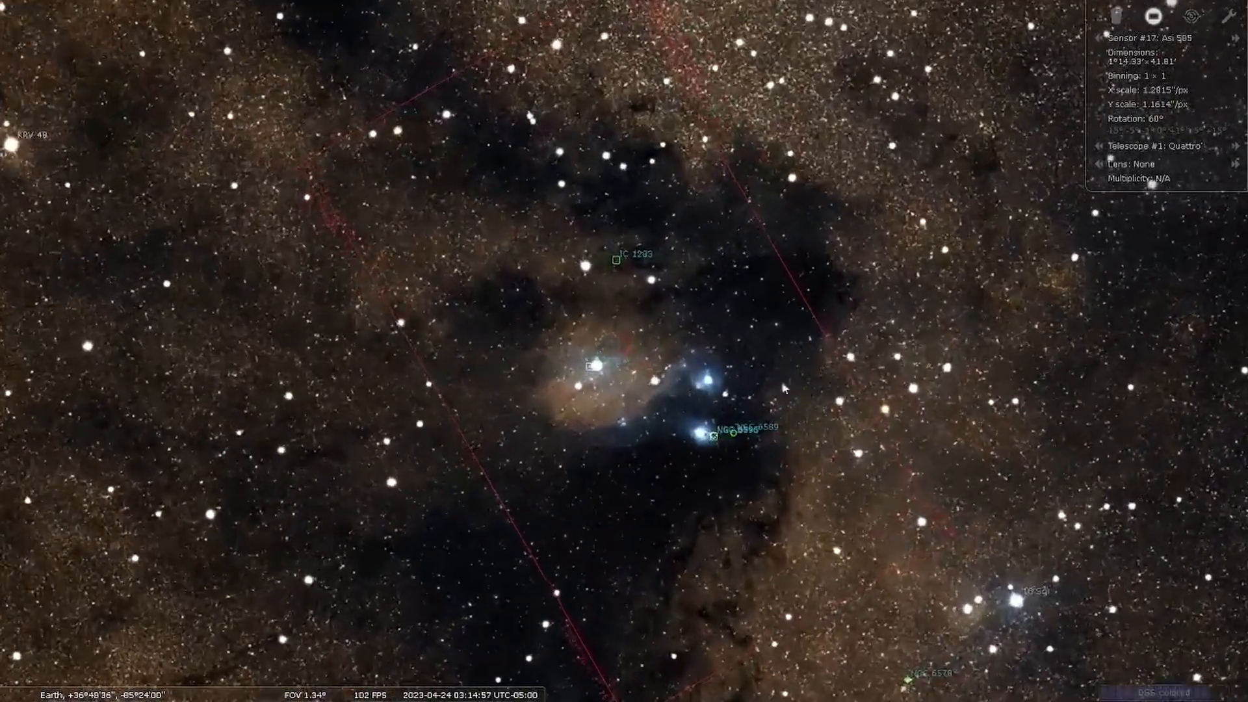
scroll(down, 3)
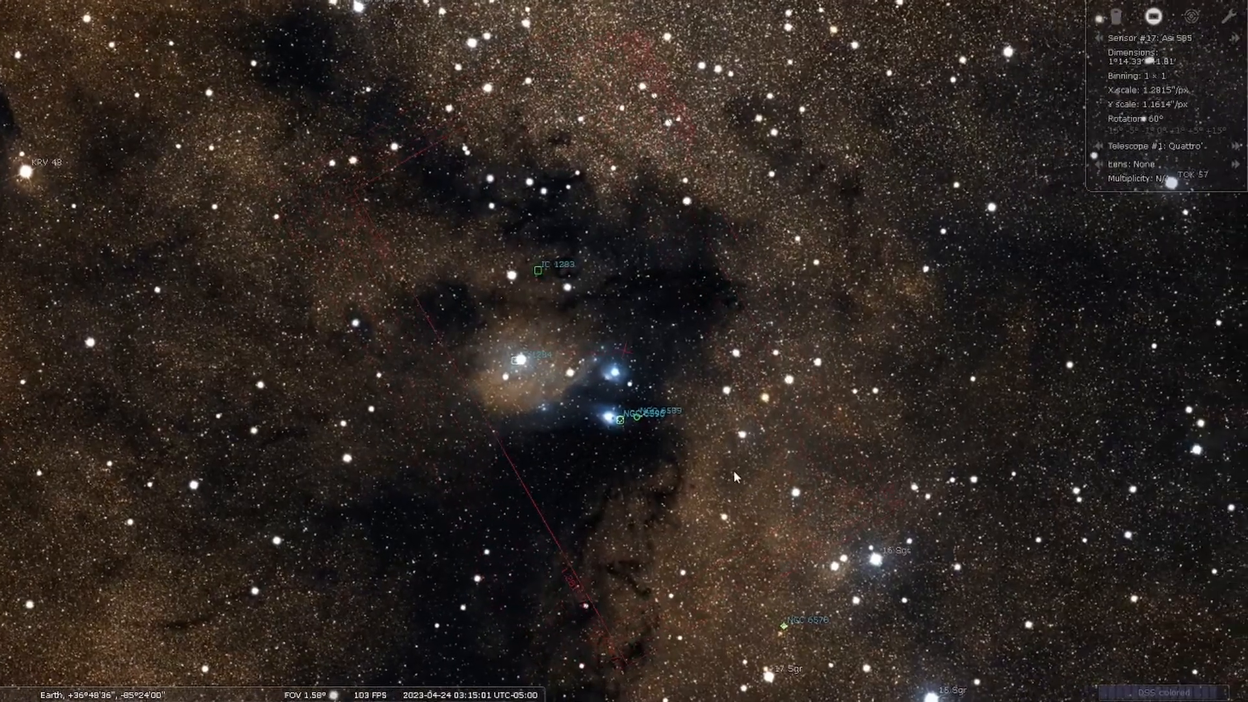
scroll(down, 3)
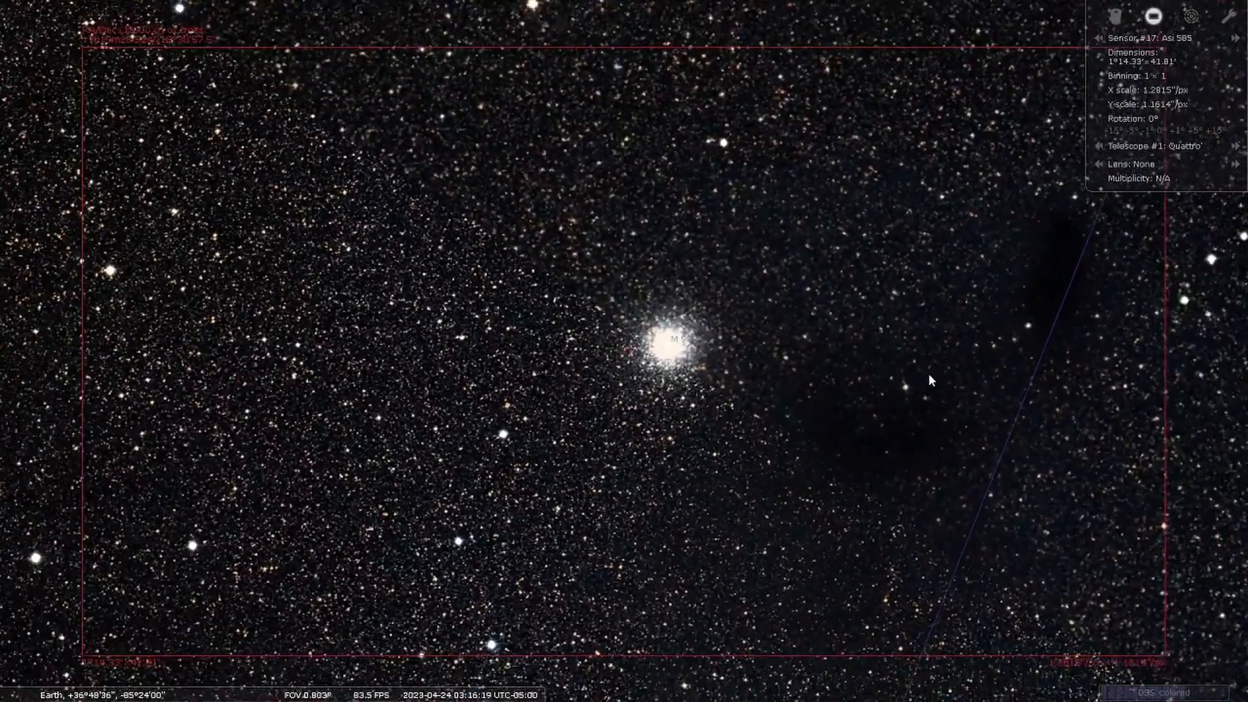
scroll(down, 3)
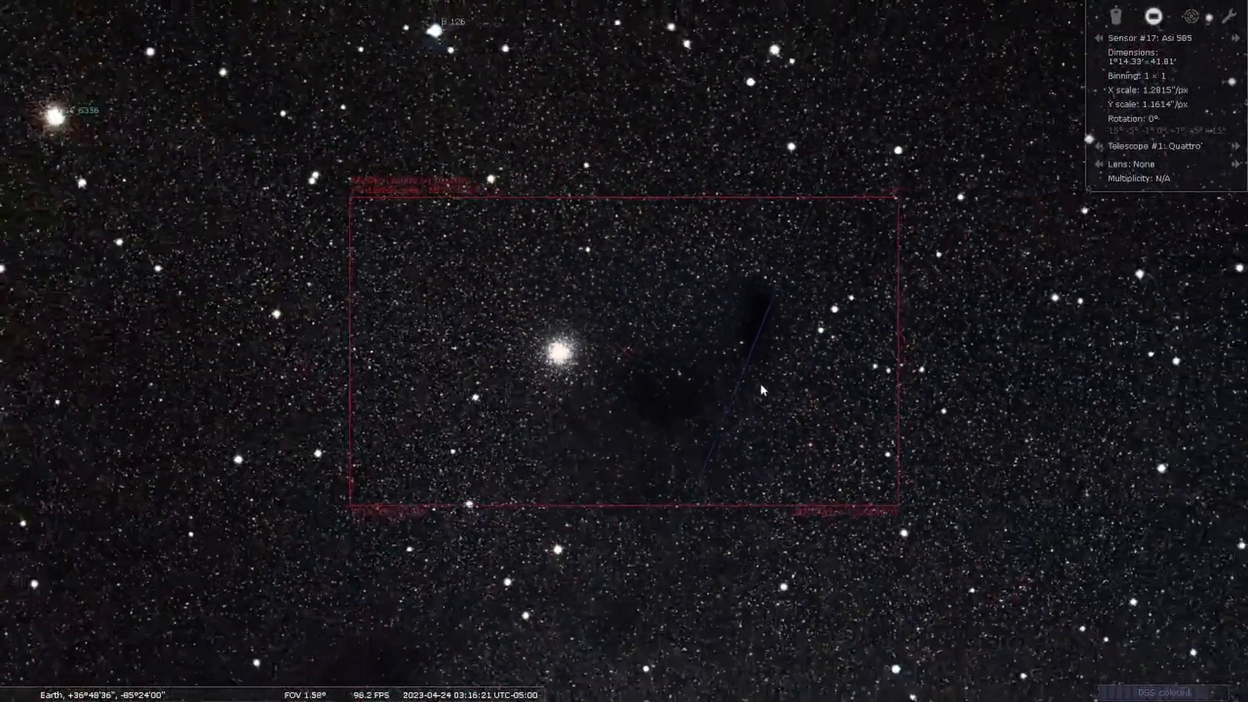
scroll(down, 3)
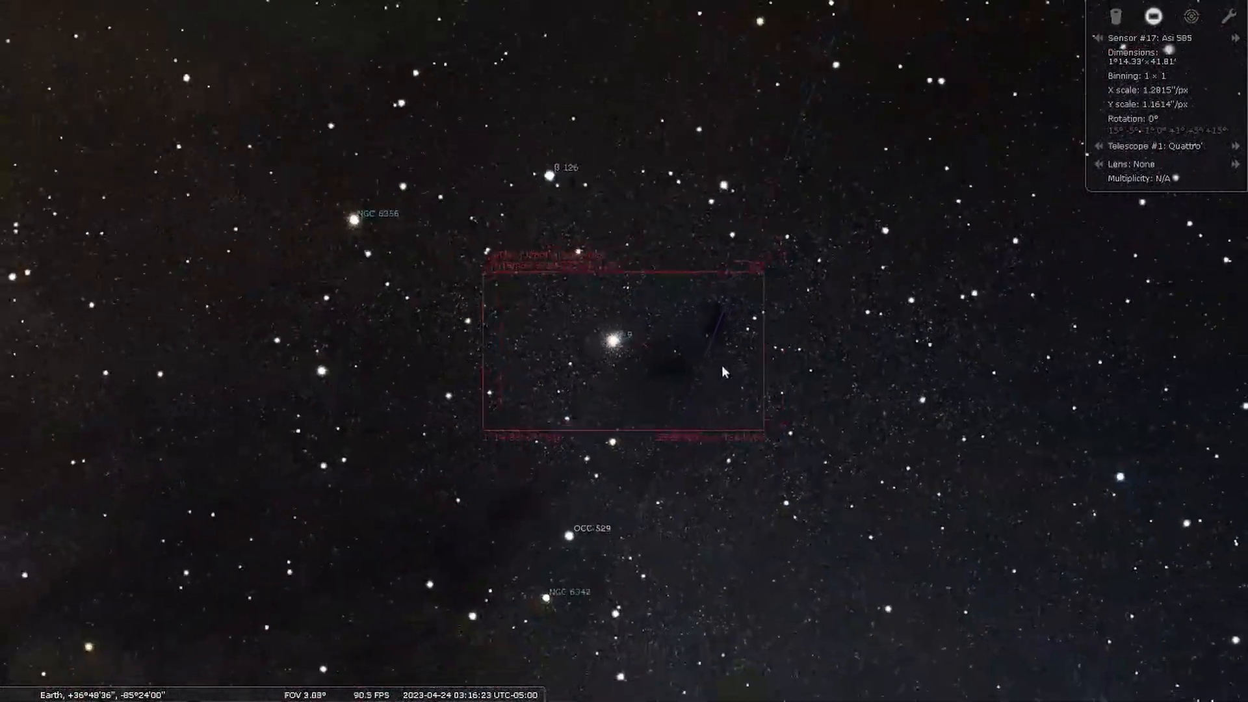
scroll(down, 3)
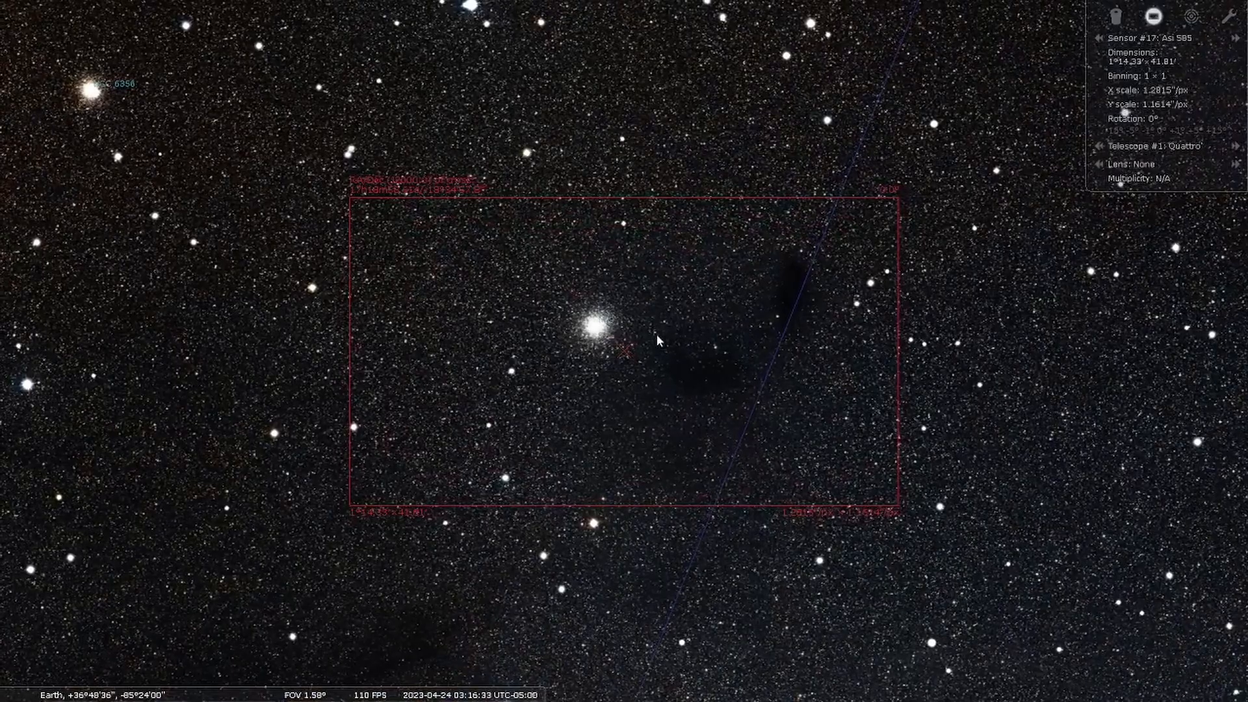
scroll(down, 3)
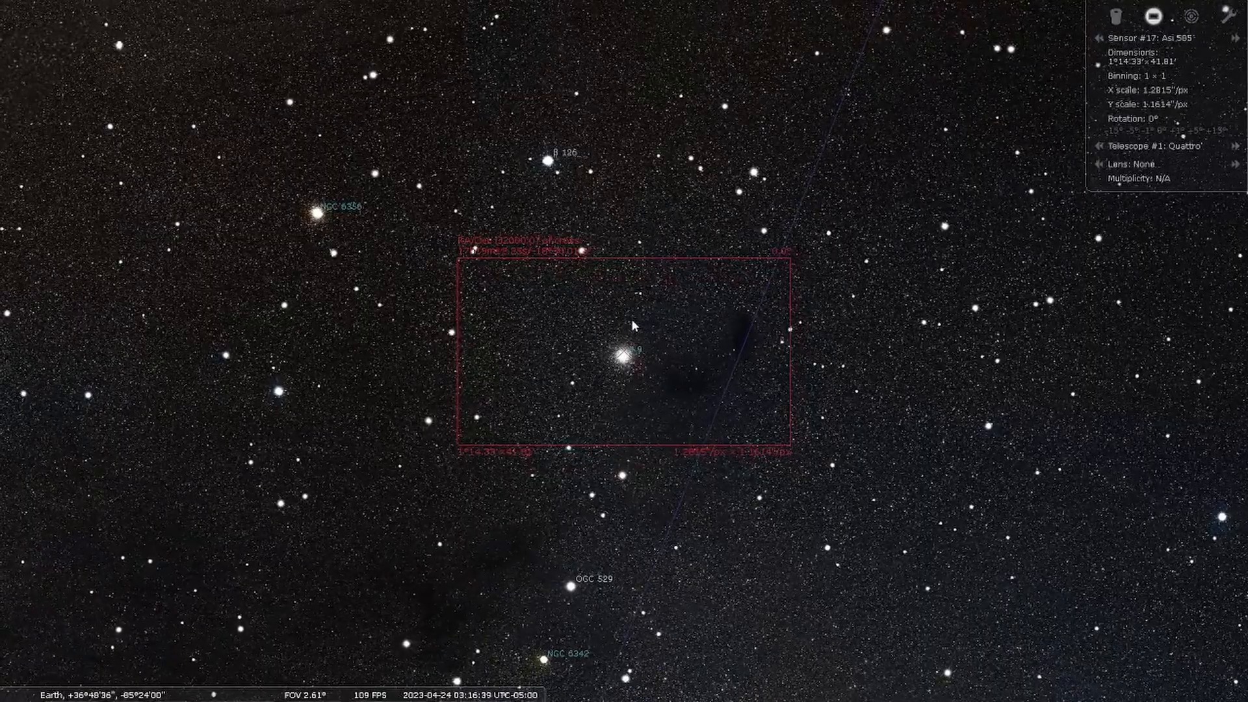
scroll(up, 3)
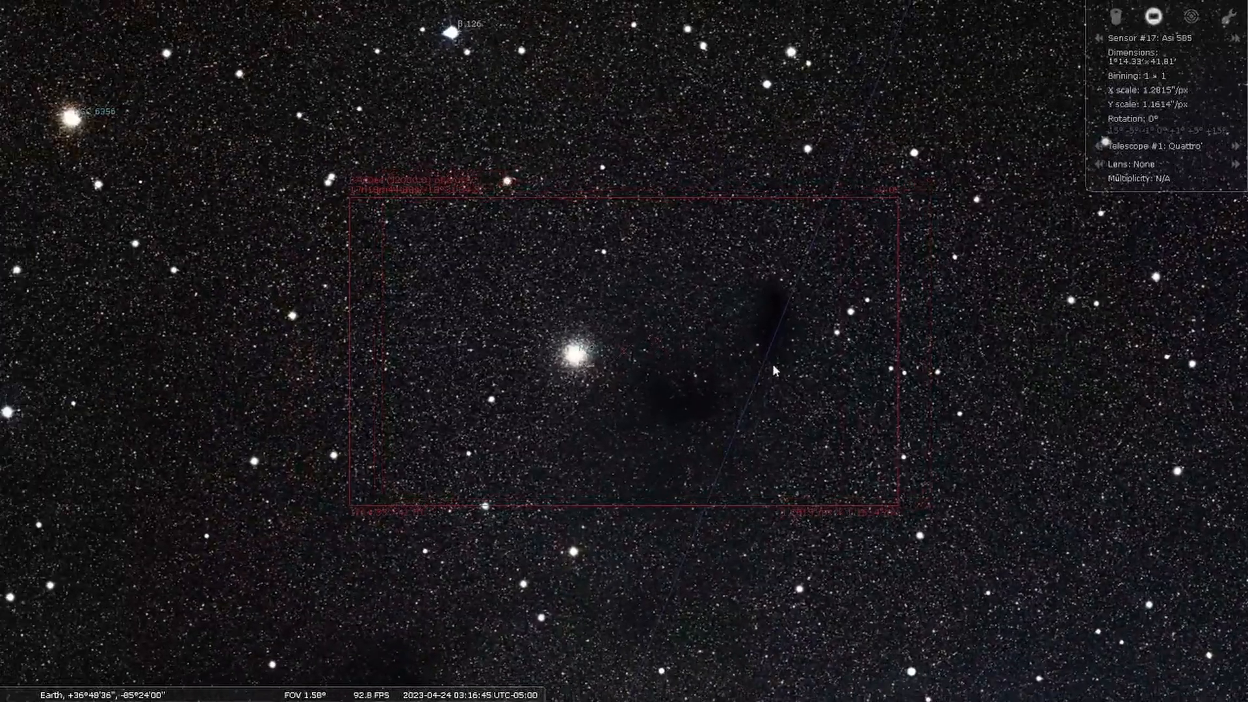
scroll(down, 3)
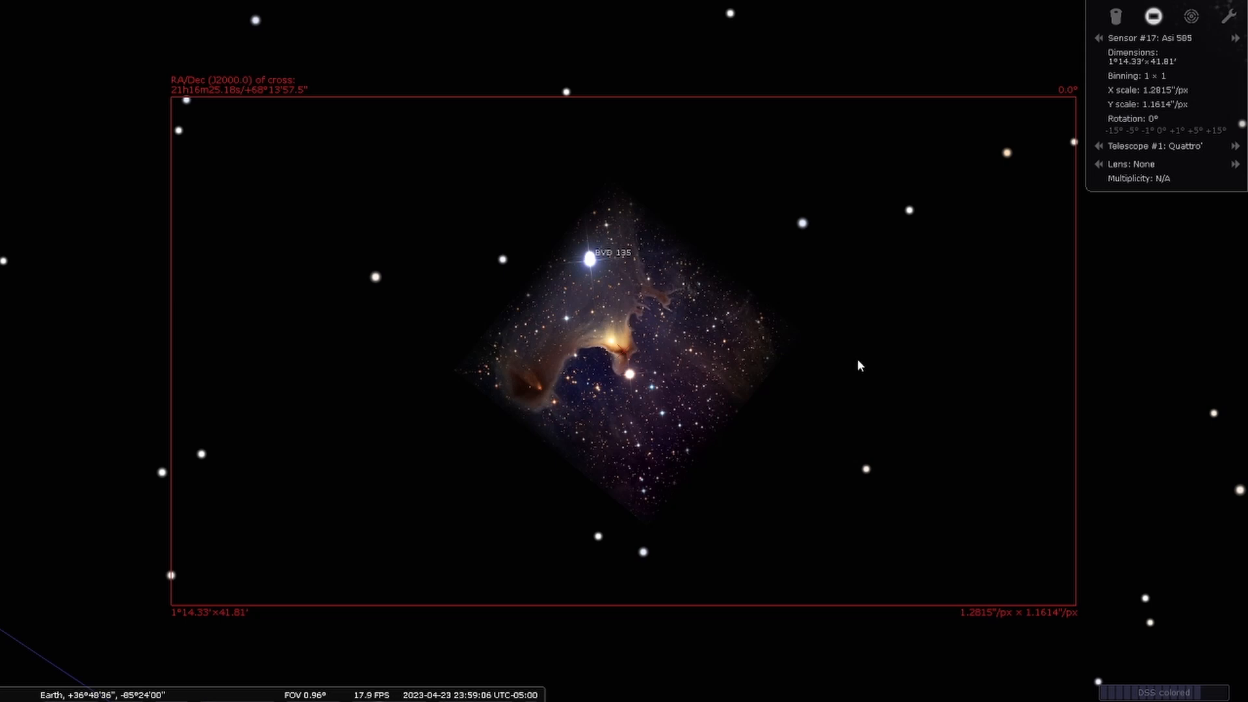
scroll(up, 3)
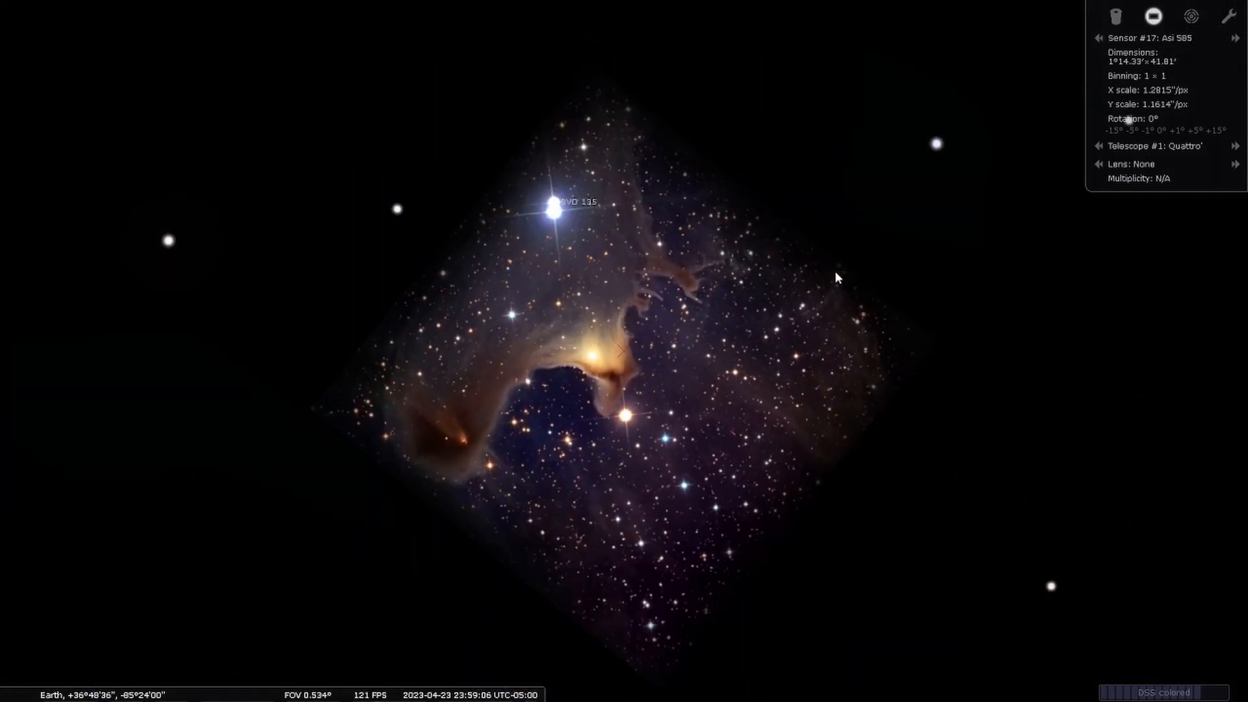
scroll(down, 3)
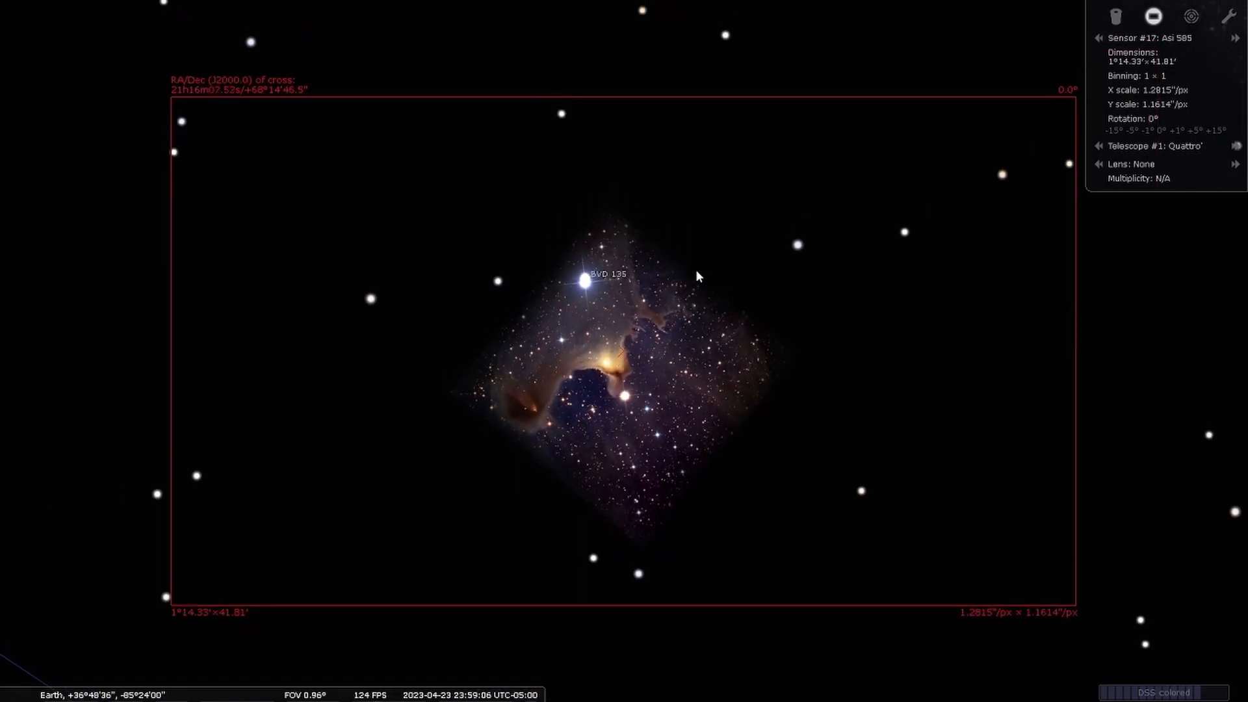
scroll(up, 3)
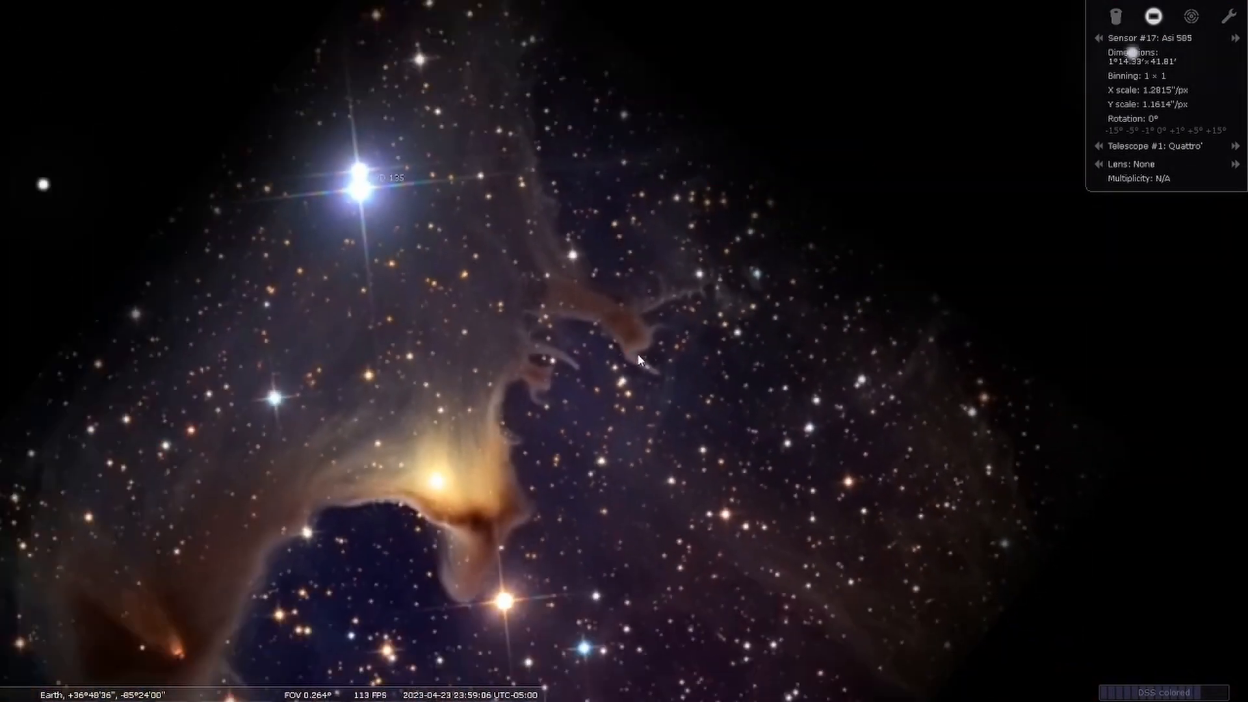
scroll(up, 3)
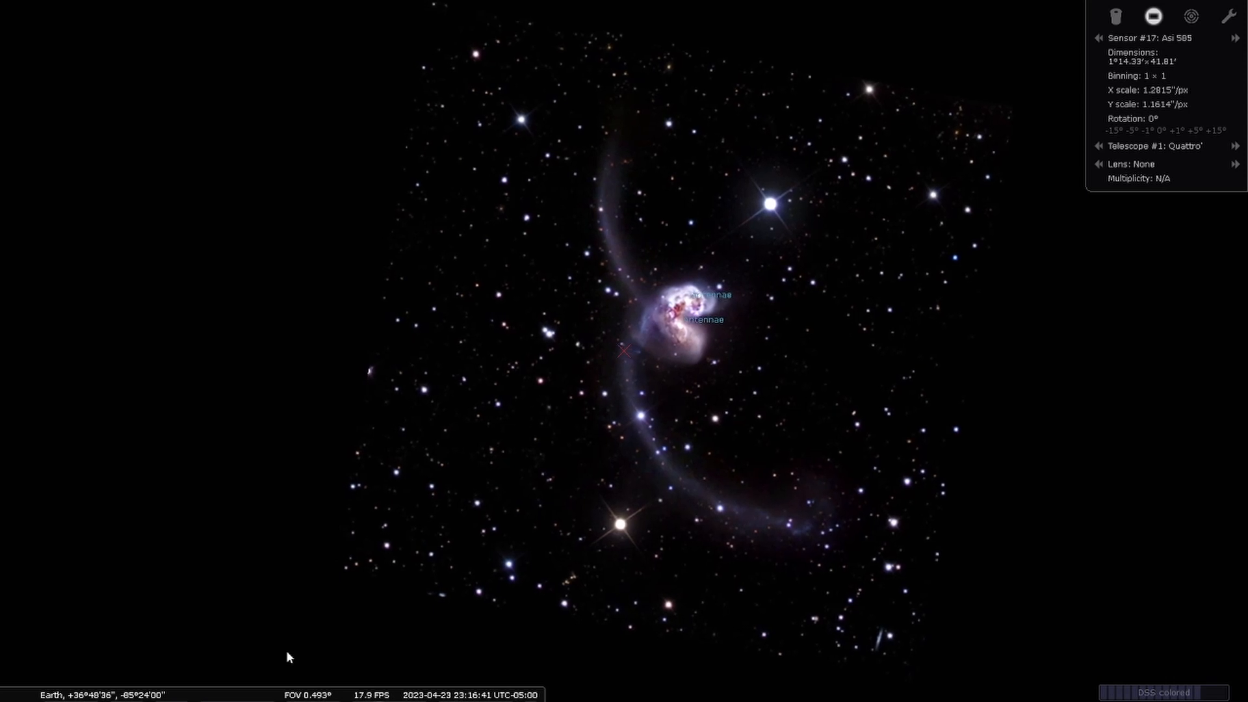
scroll(down, 3)
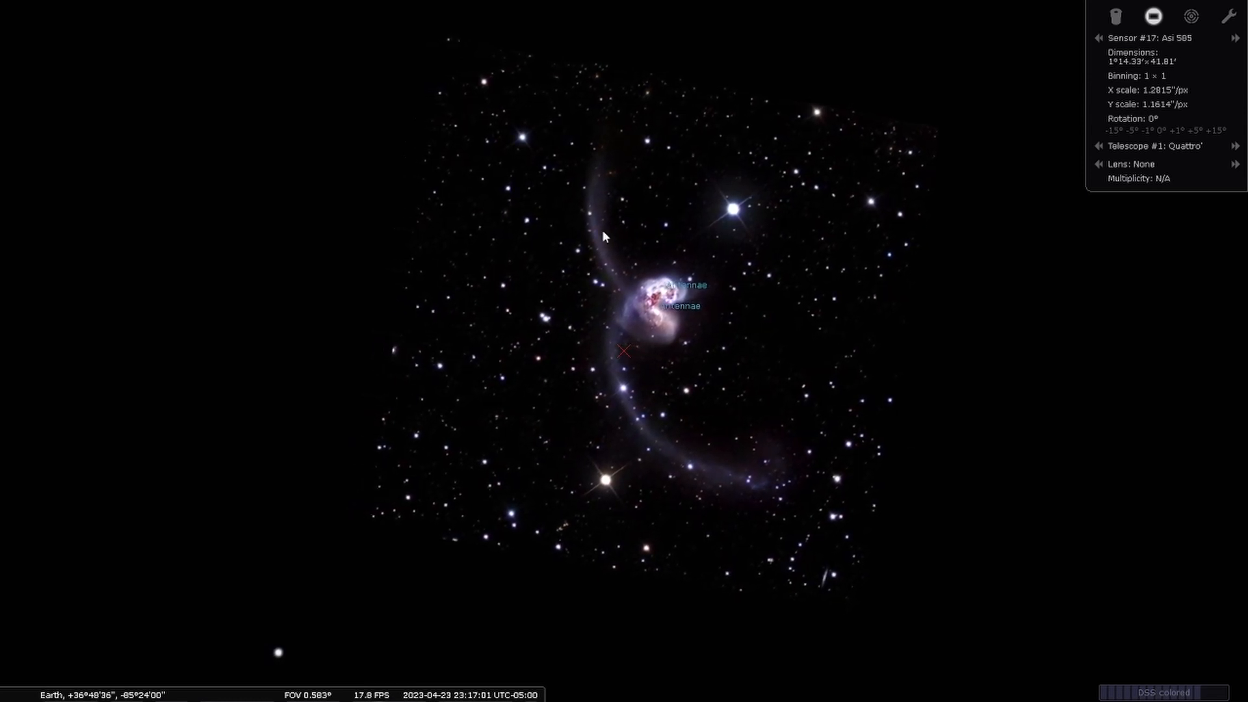
scroll(up, 3)
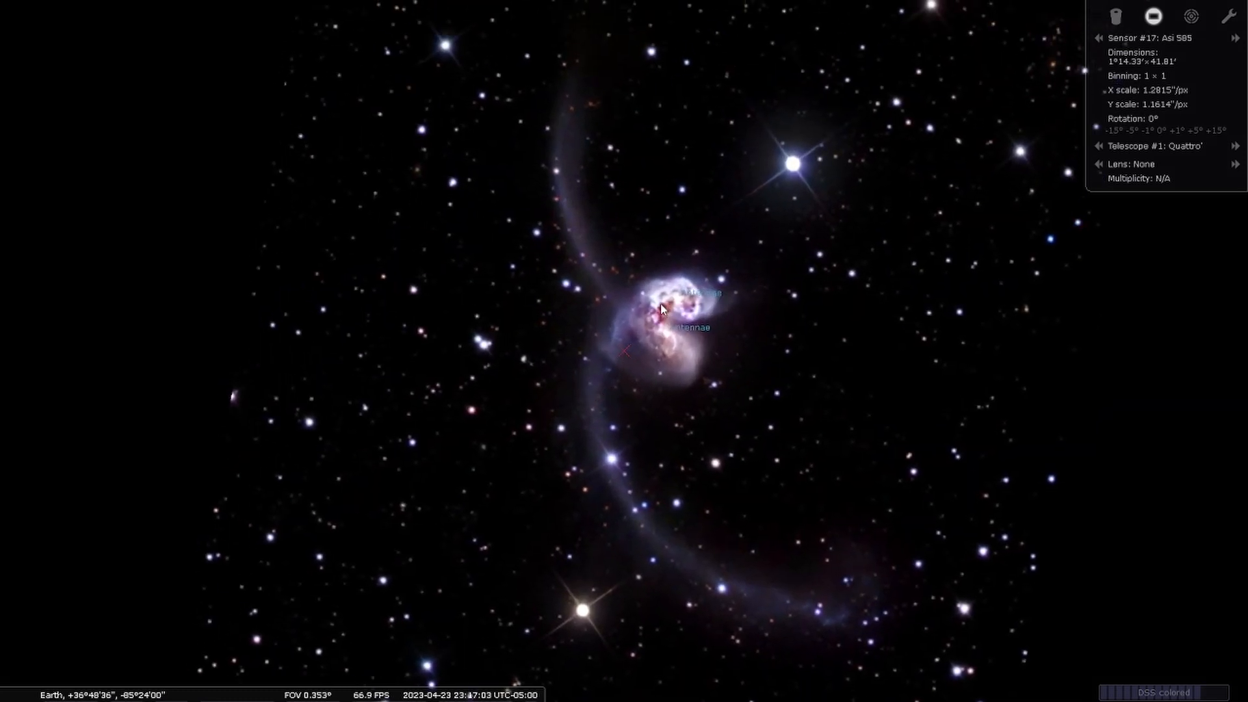
scroll(up, 3)
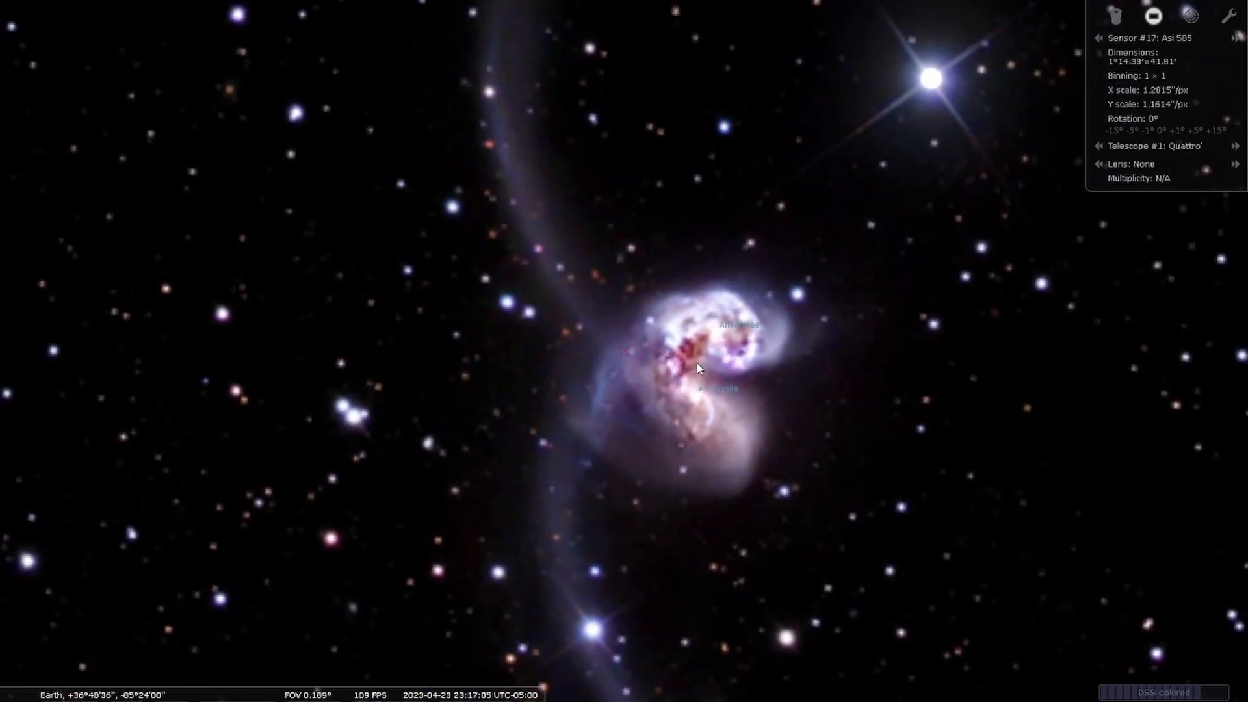
scroll(down, 3)
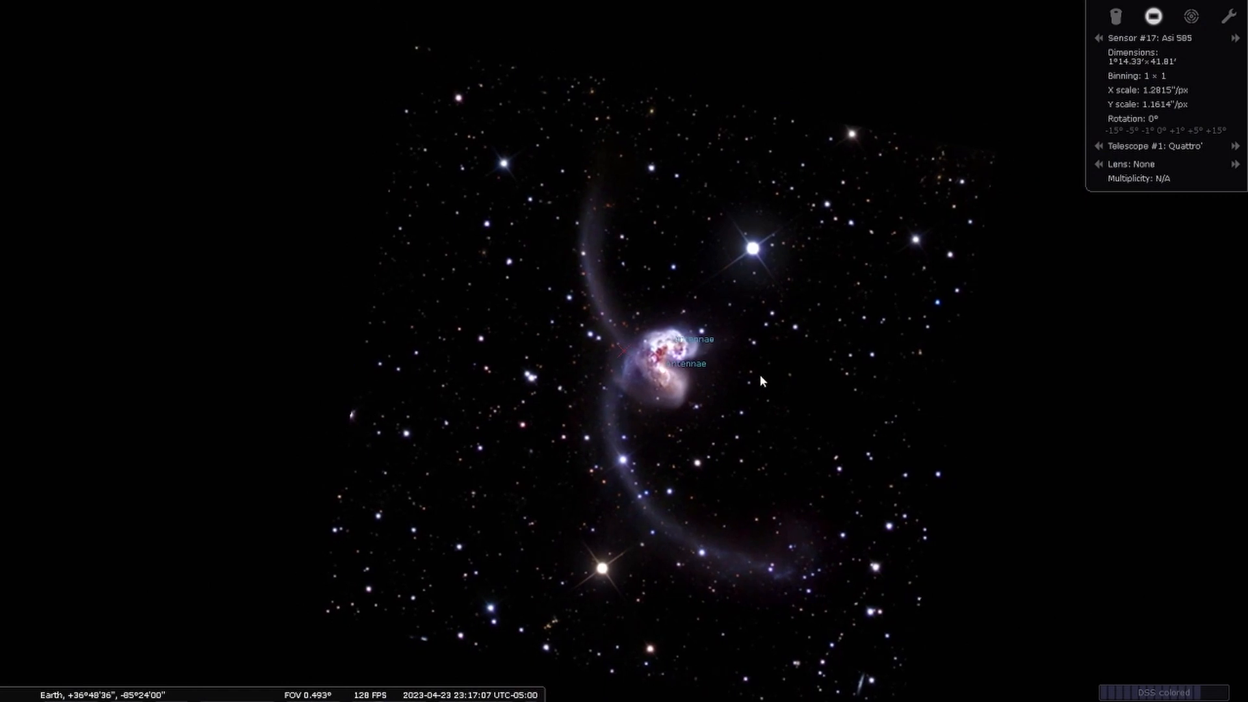
scroll(down, 3)
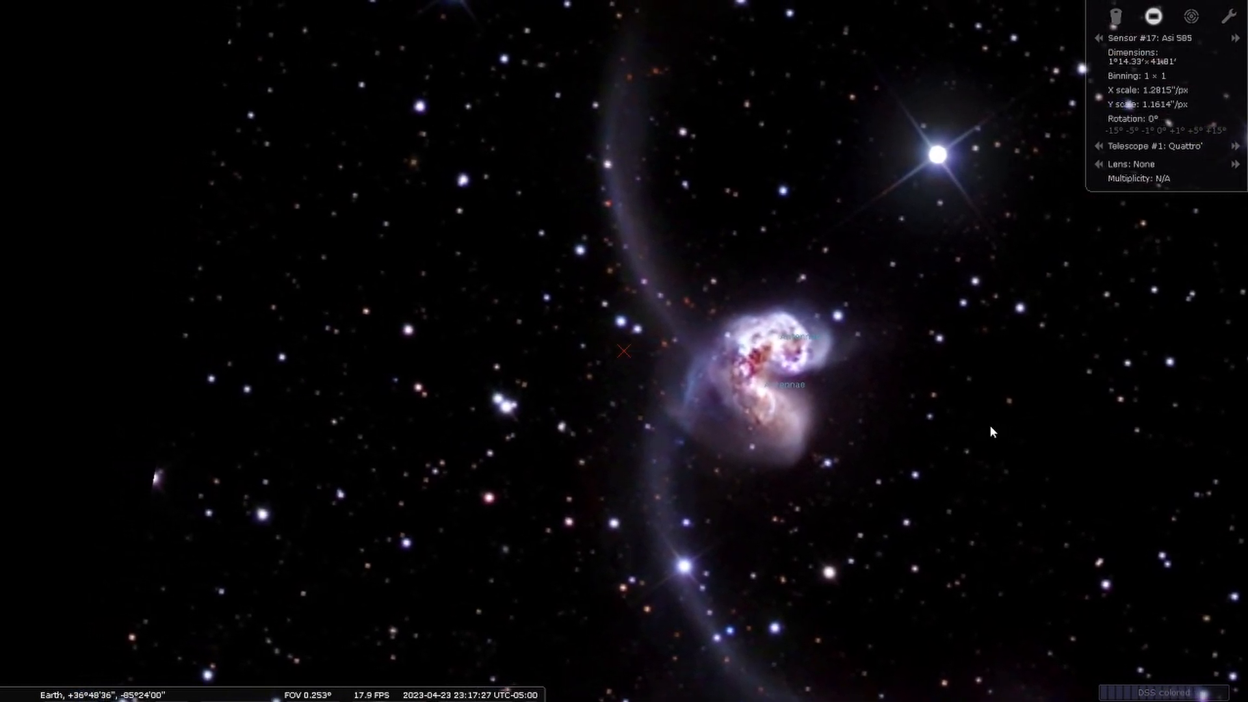
scroll(down, 3)
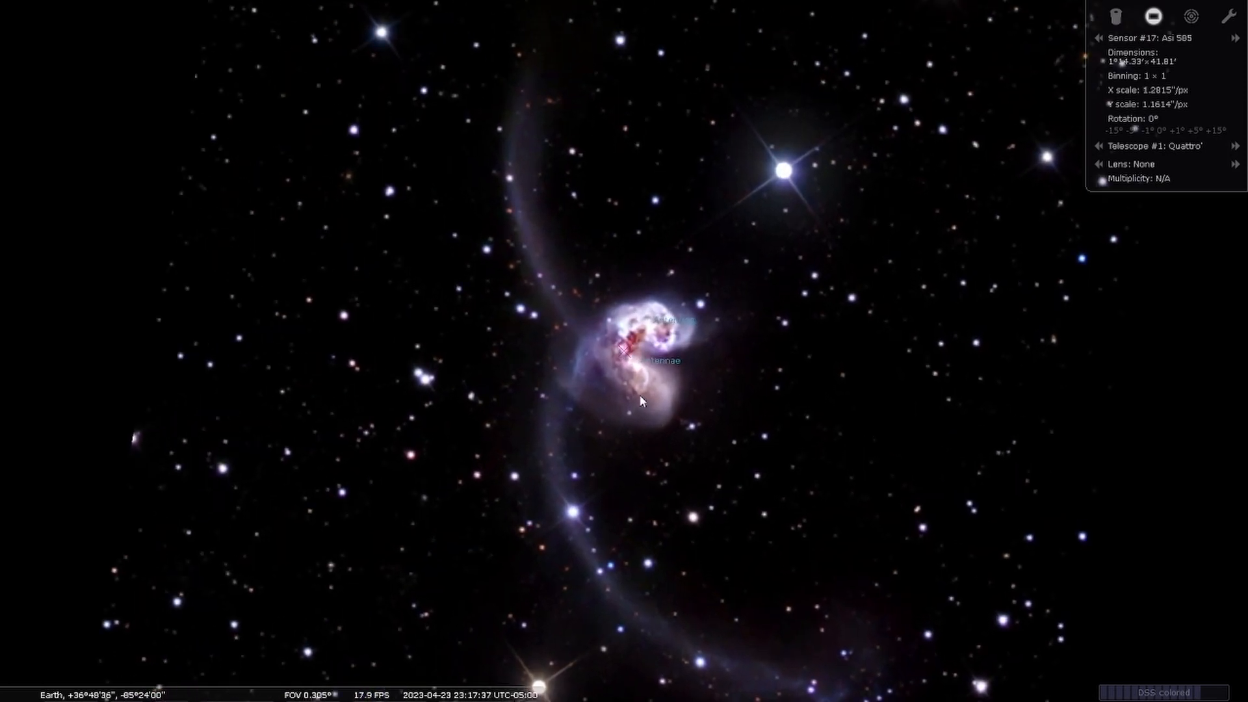
scroll(up, 3)
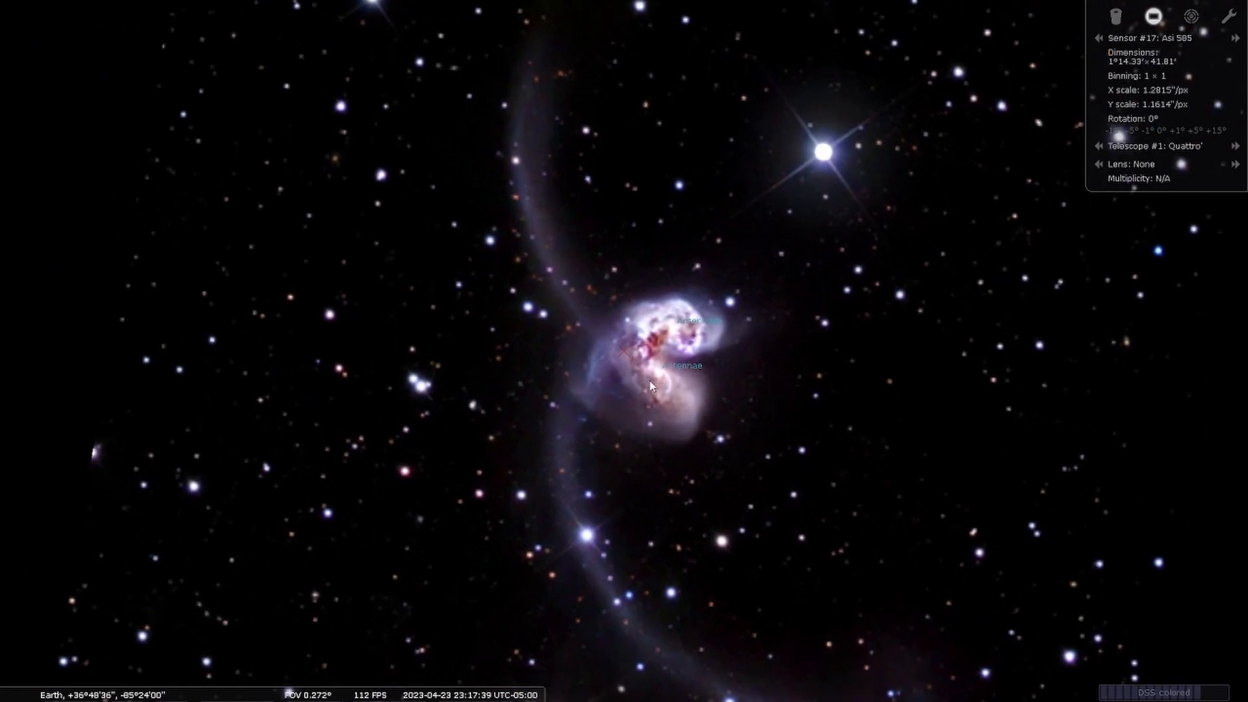
scroll(down, 3)
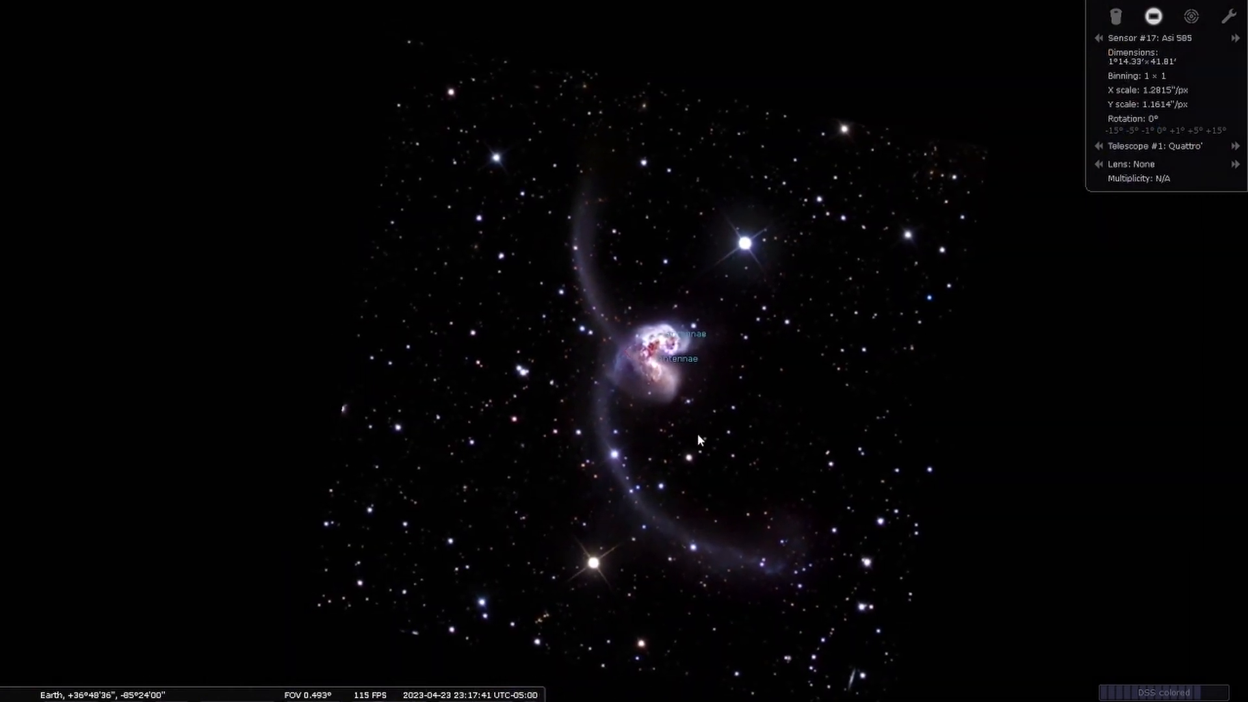